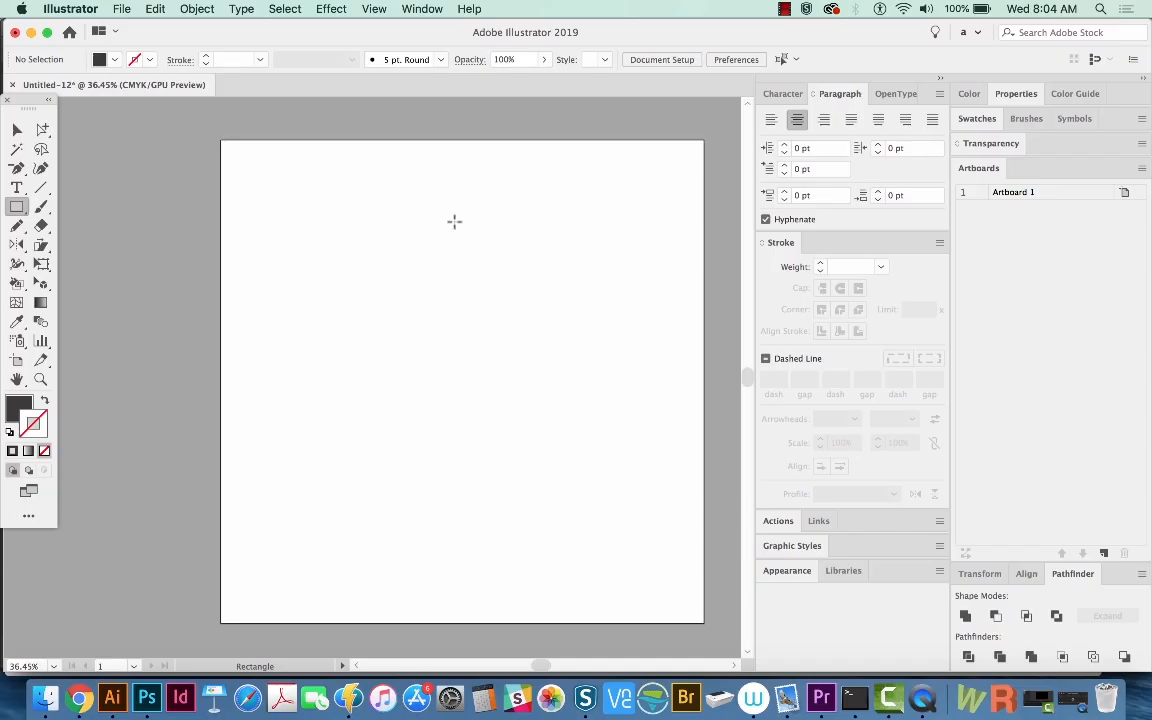
pyautogui.moveTo(418, 172)
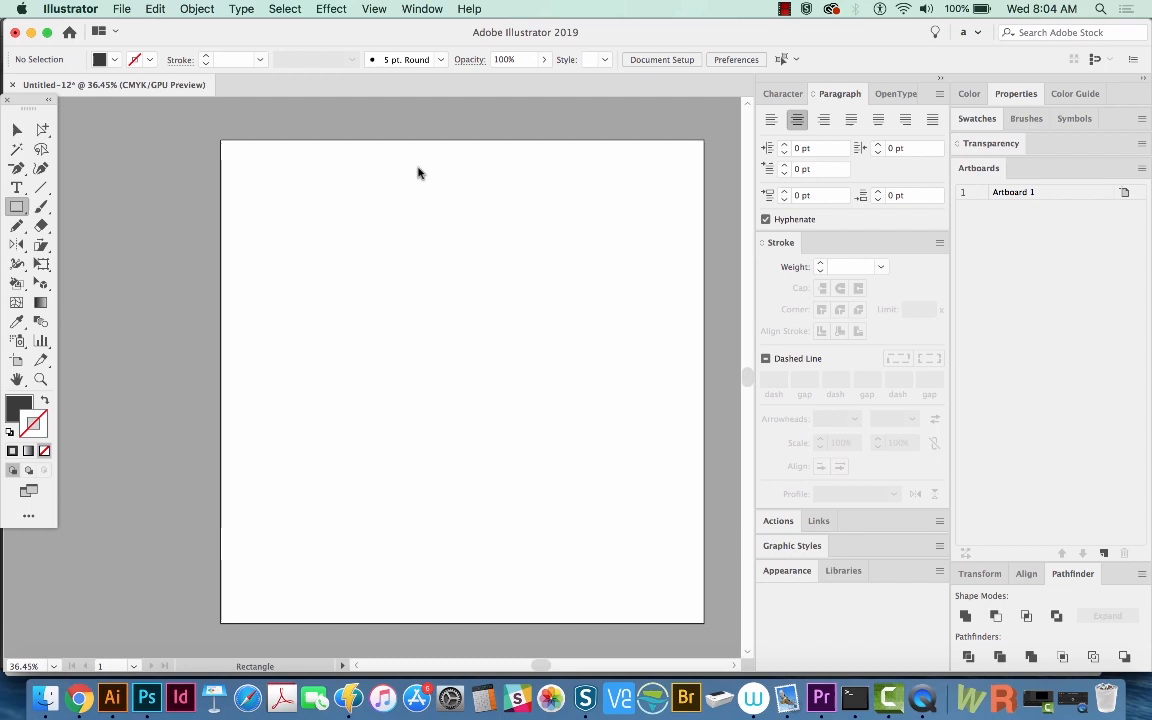
# Draw dark rectangles and a circle scattered across the artboard
pyautogui.moveTo(418, 168); pyautogui.dragTo(564, 266)
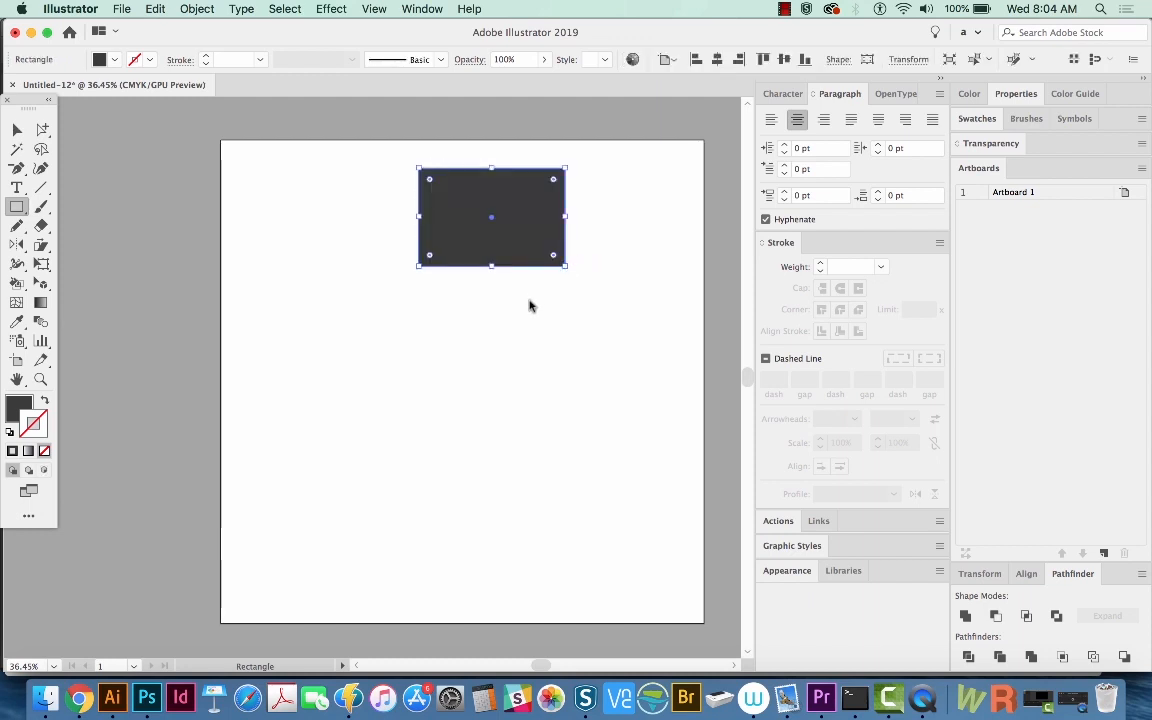
pyautogui.moveTo(508, 296); pyautogui.dragTo(638, 432)
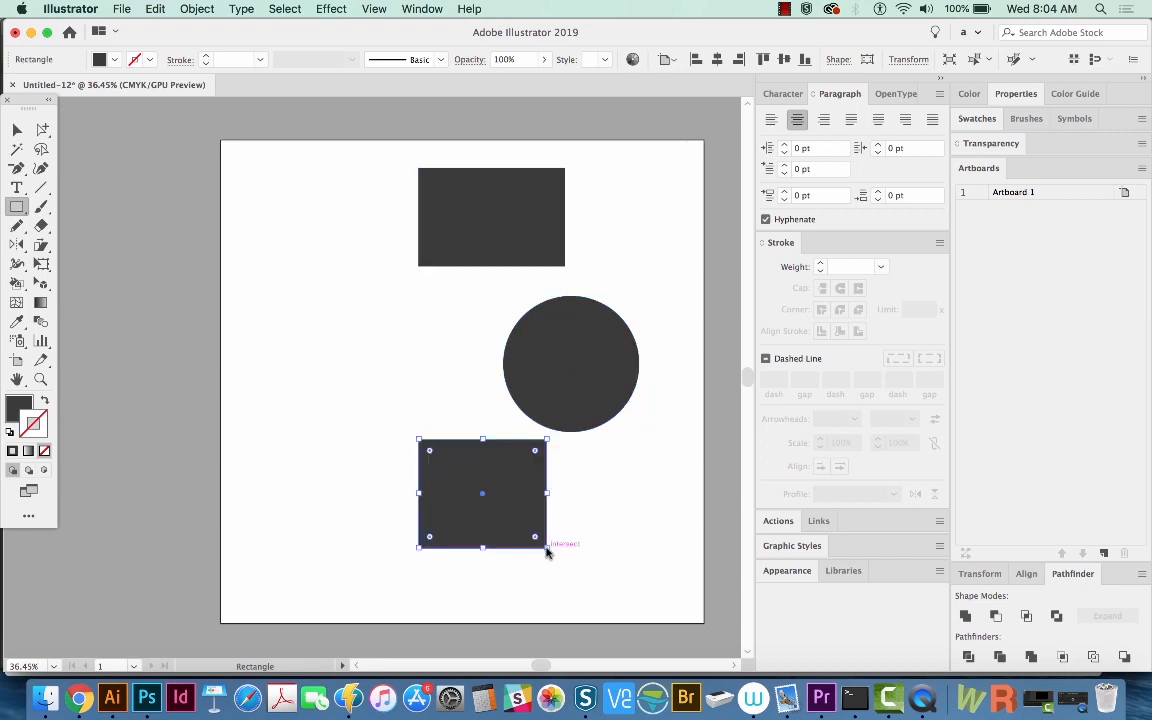
pyautogui.moveTo(590, 552)
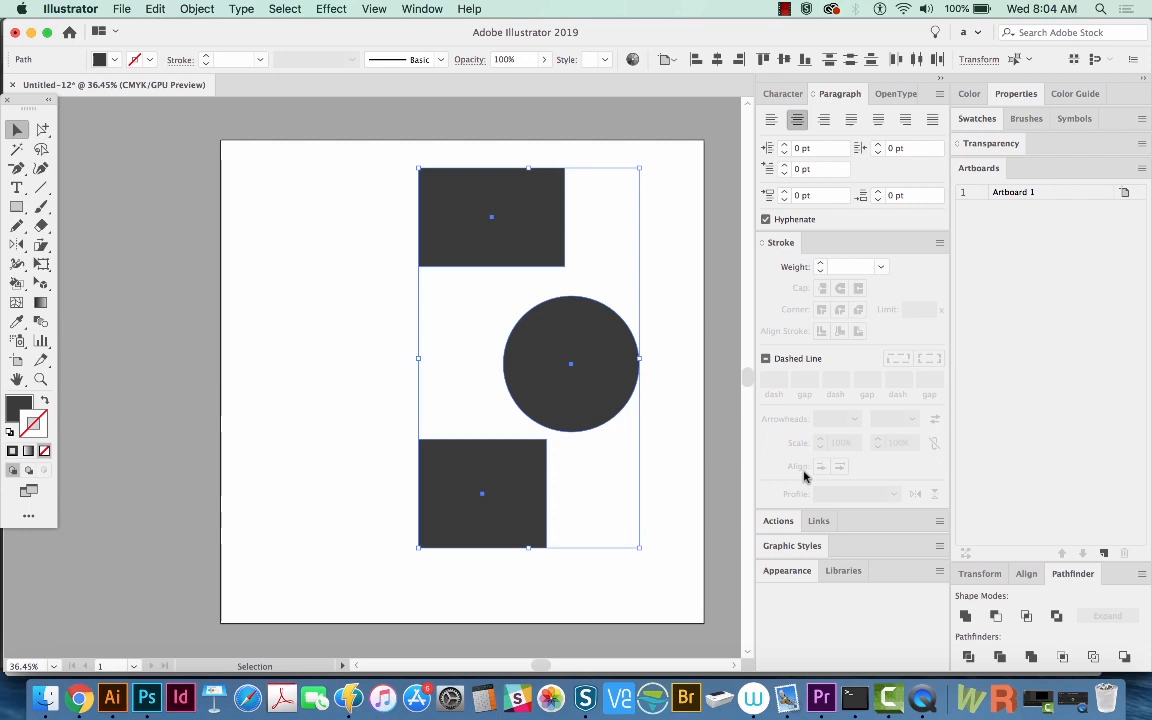
pyautogui.moveTo(996, 540)
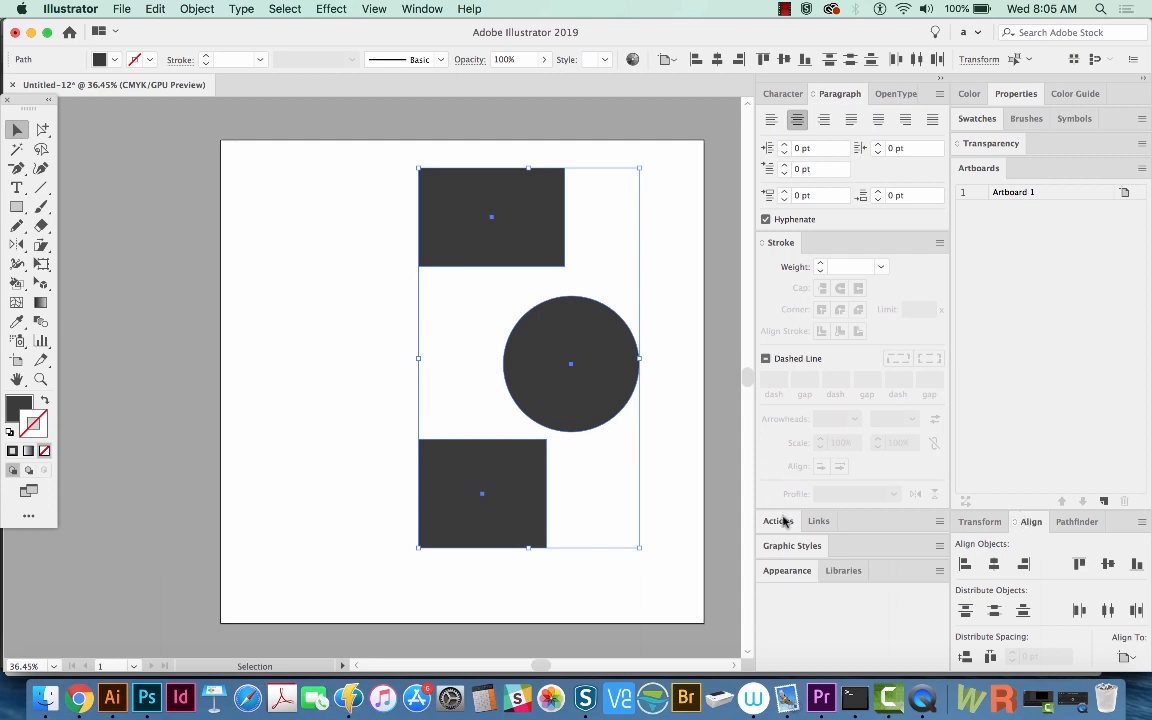
# Create an action set named 'New Actions' and begin a new action inside it
pyautogui.click(778, 520)
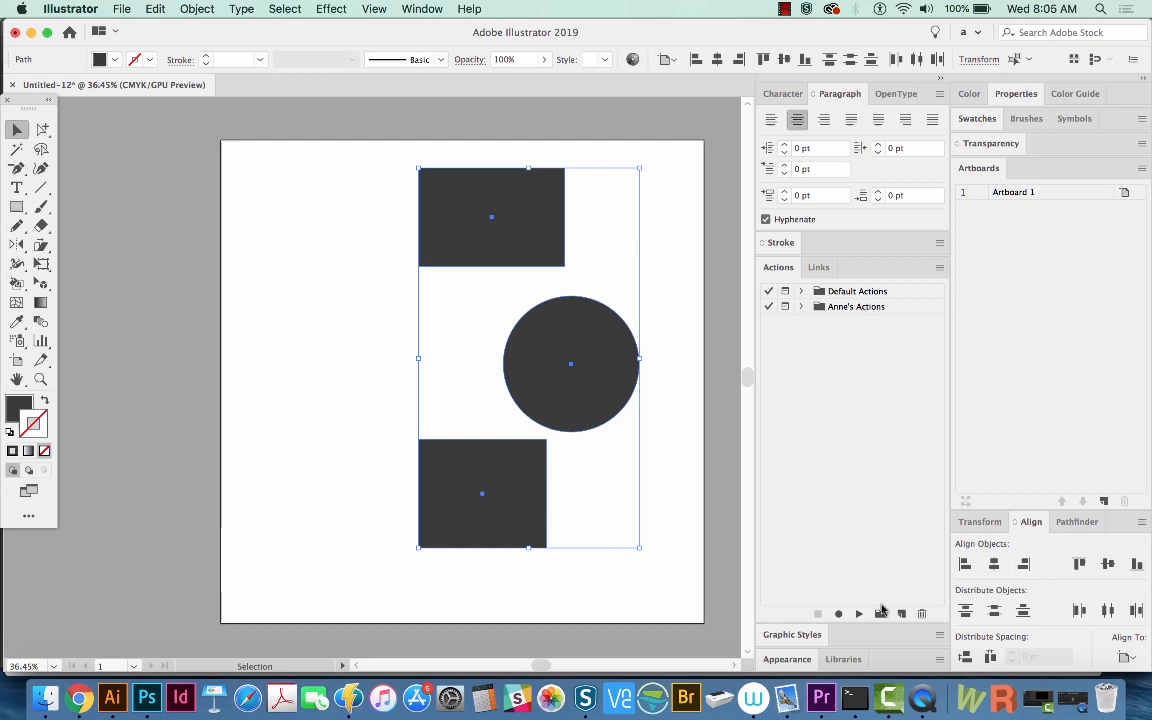
pyautogui.click(880, 614)
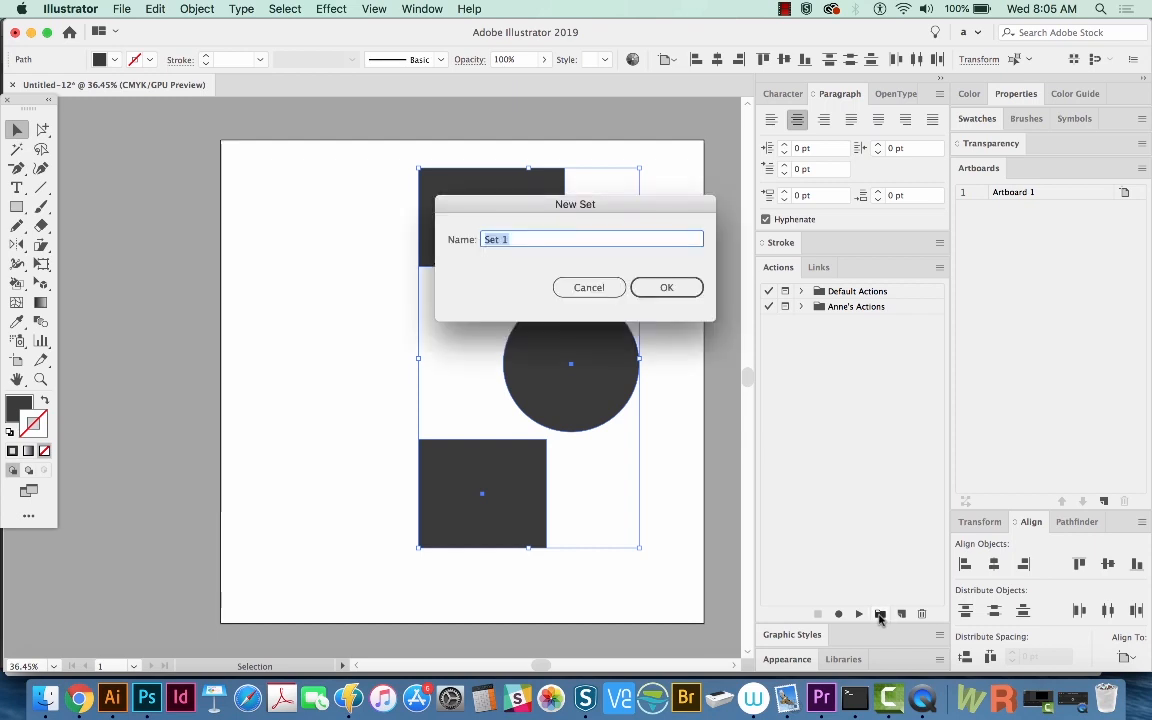
pyautogui.click(666, 288)
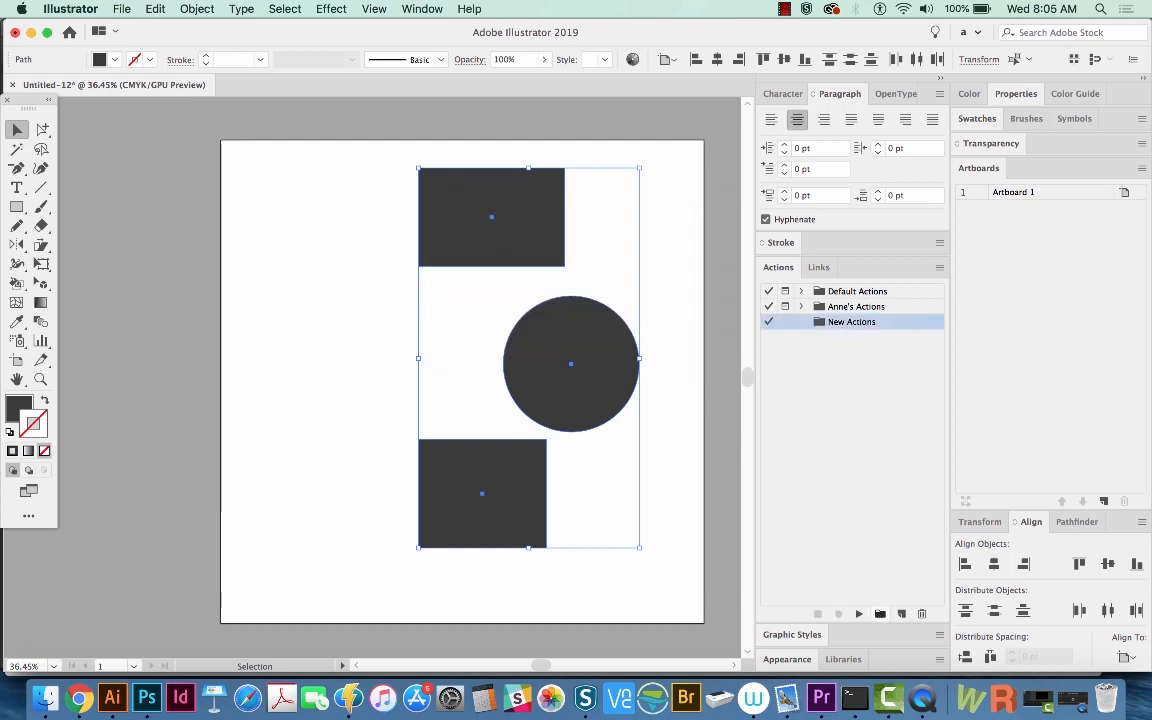
pyautogui.click(902, 614)
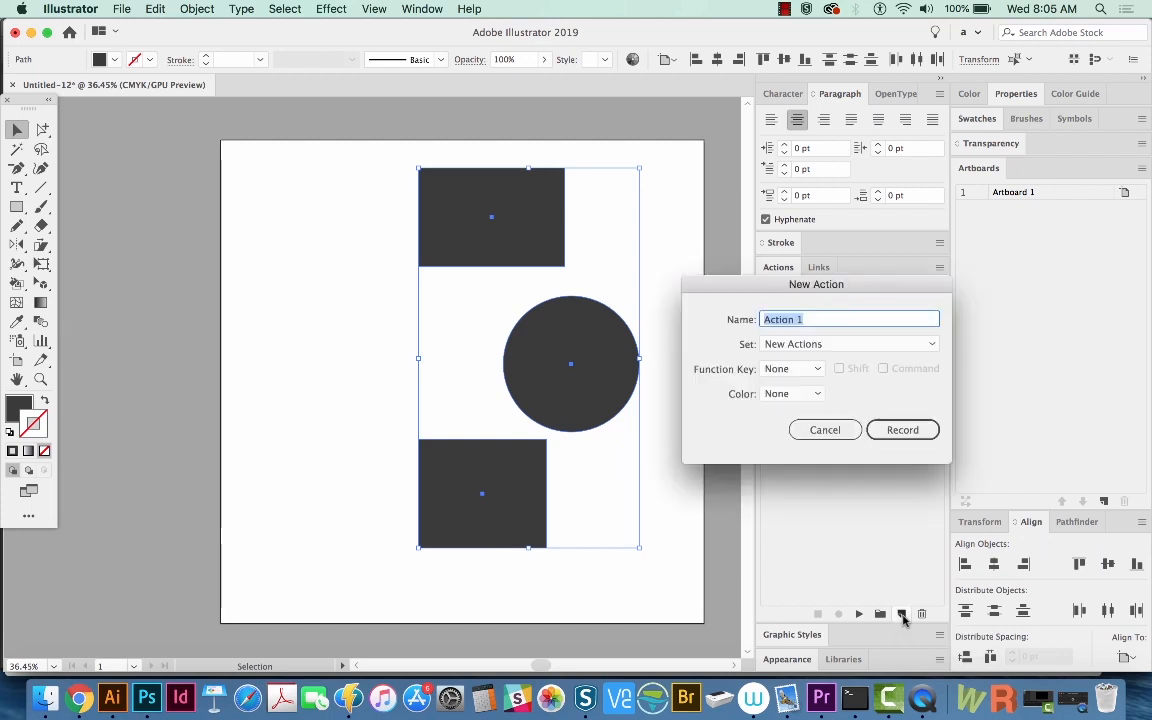
# Name the action 'Vertically Align to Key Object' with a Shift+F6 shortcut and begin recording
pyautogui.write('Vertically Align')
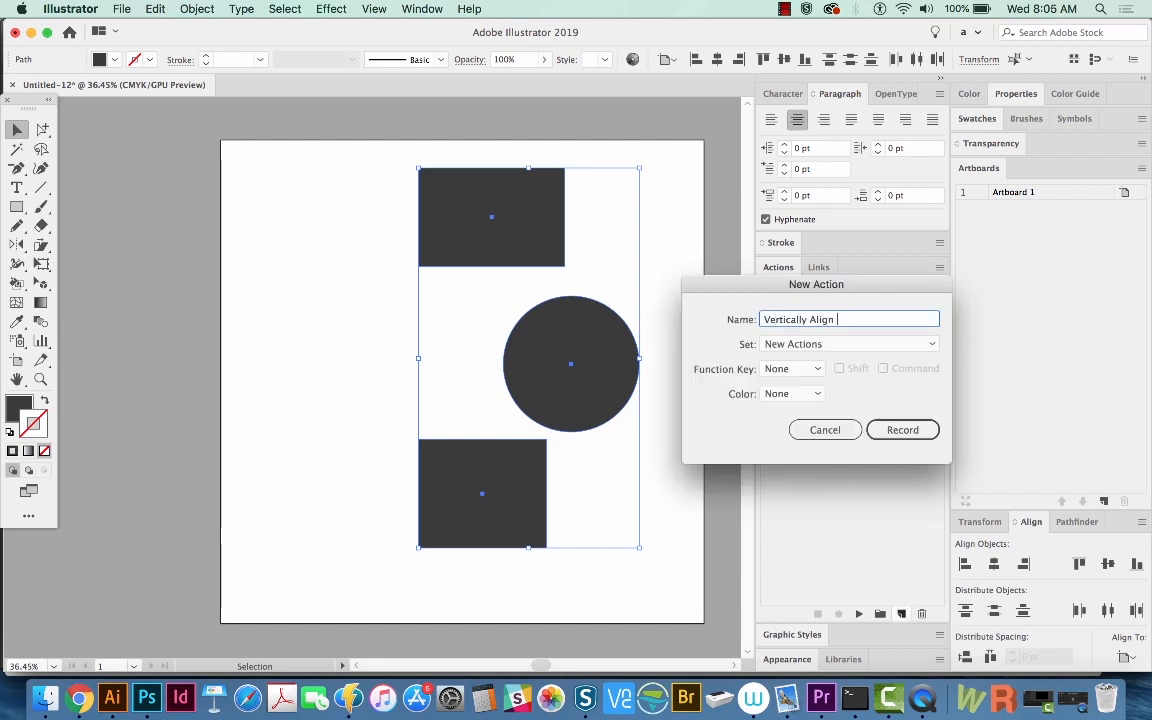
pyautogui.write('to Key Object')
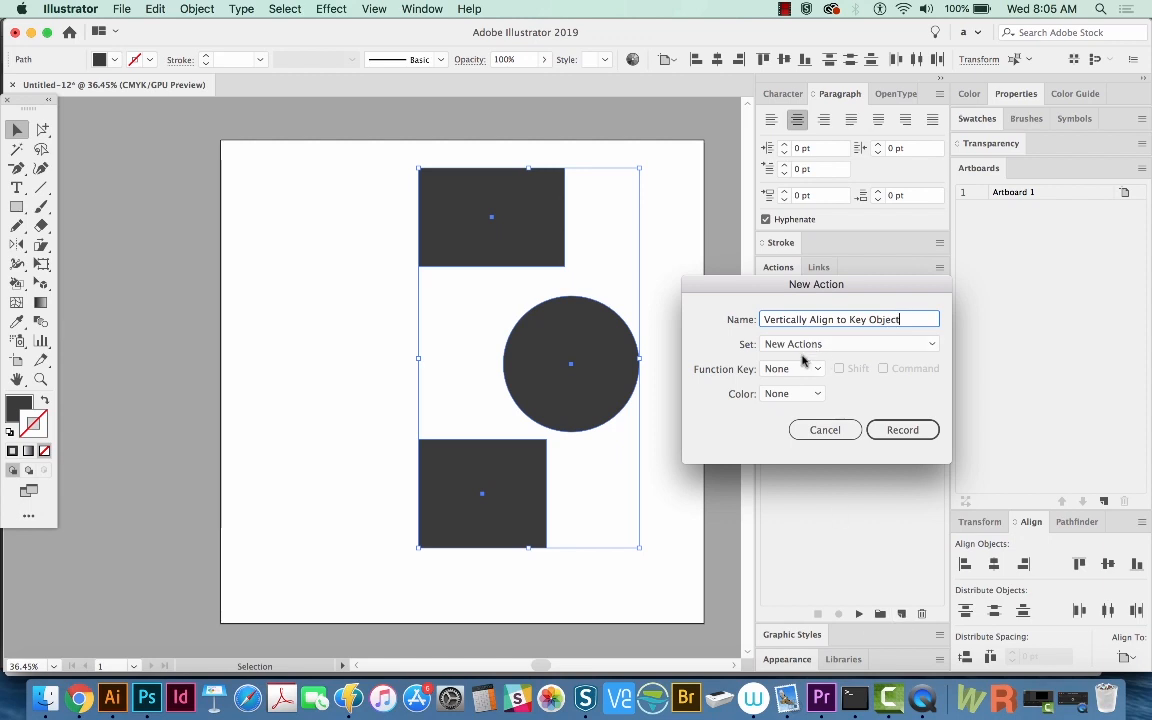
pyautogui.click(792, 368)
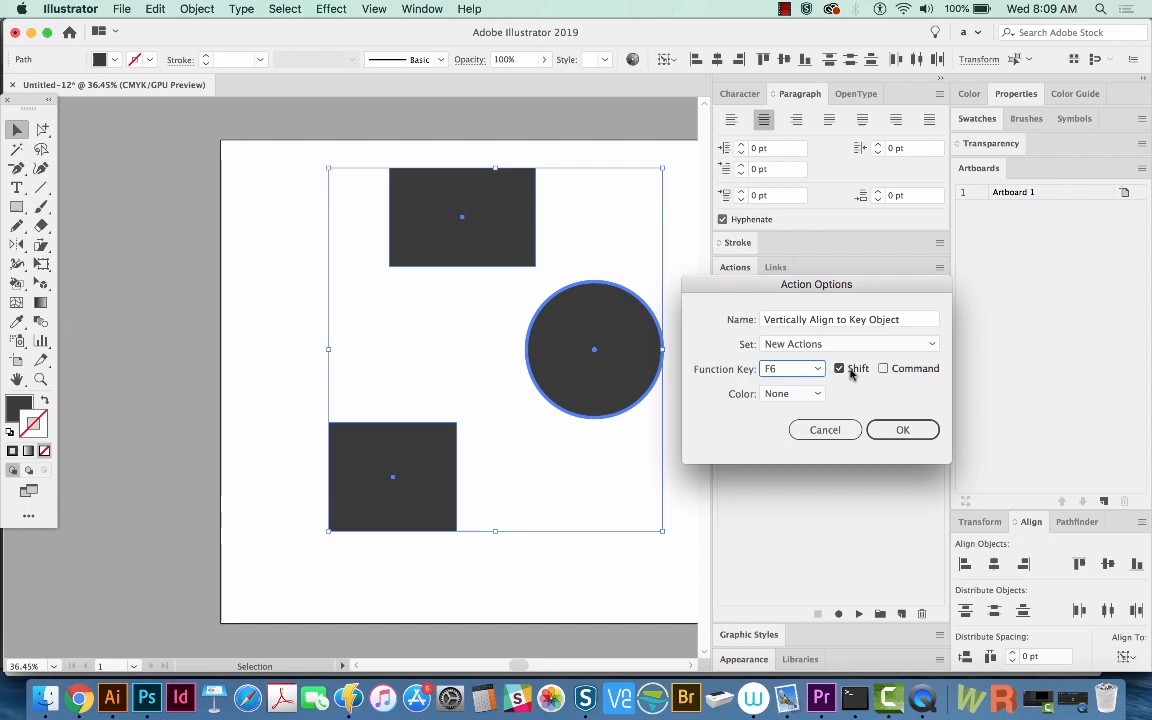
pyautogui.click(900, 428)
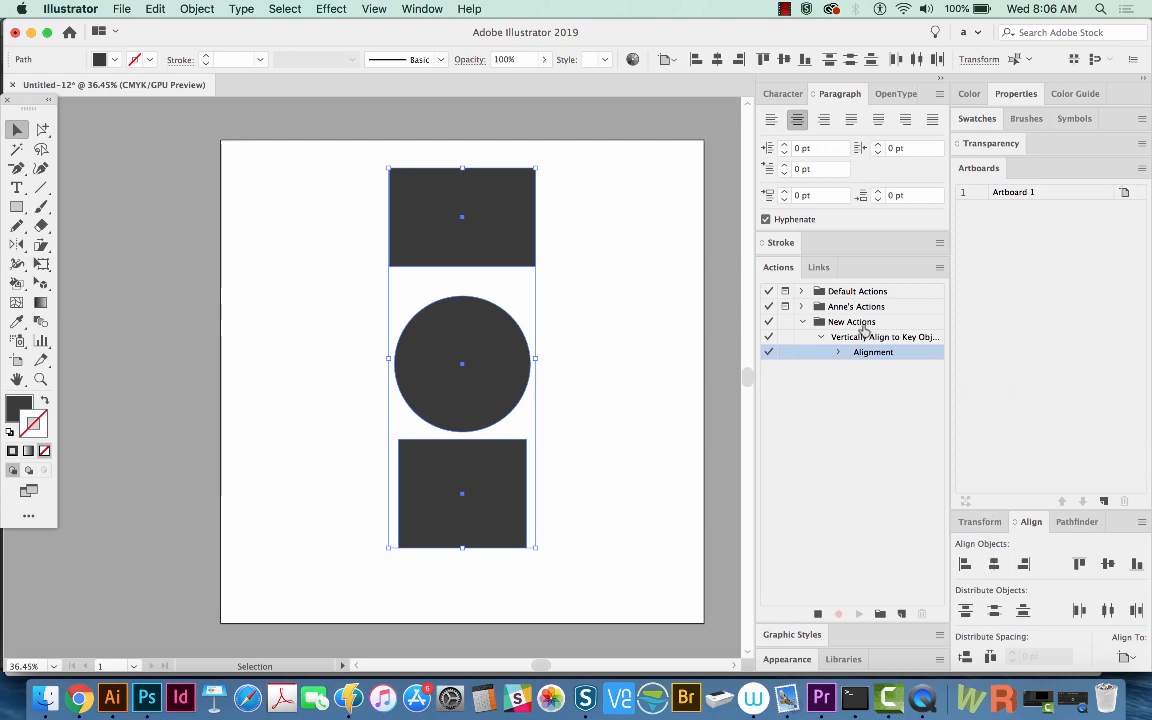
pyautogui.moveTo(816, 534)
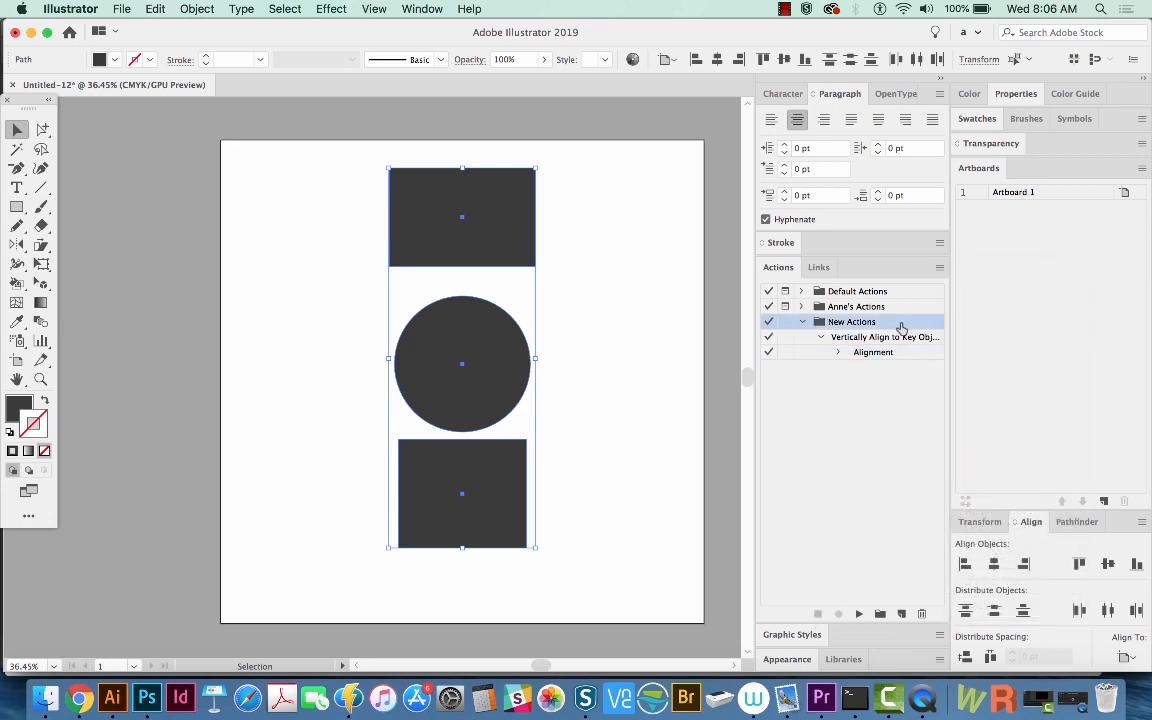
# Choose Save Actions for the New Actions set from the panel menu
pyautogui.click(938, 268)
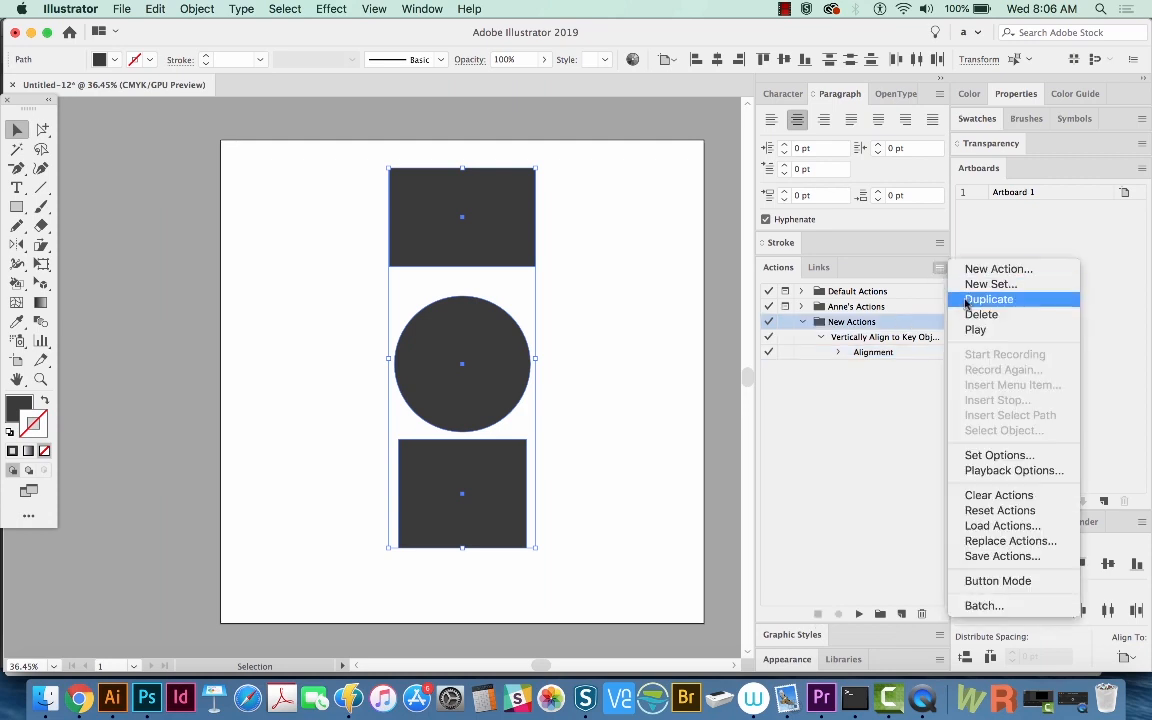
pyautogui.moveTo(1000, 556)
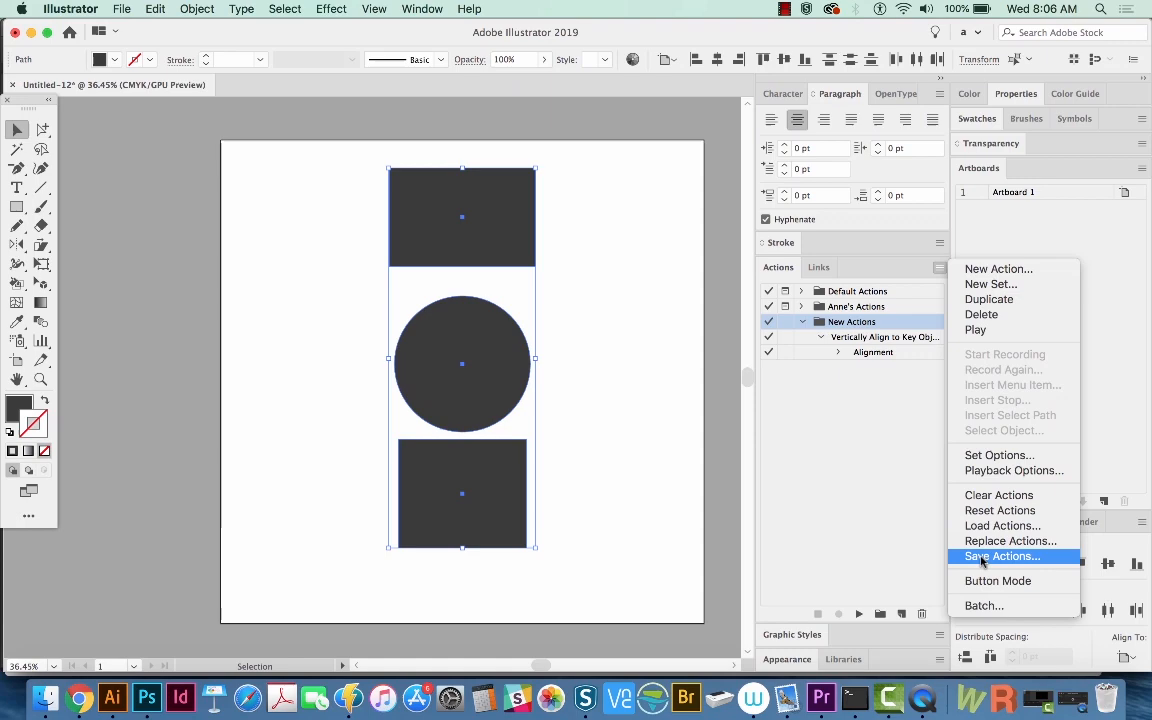
pyautogui.click(1000, 556)
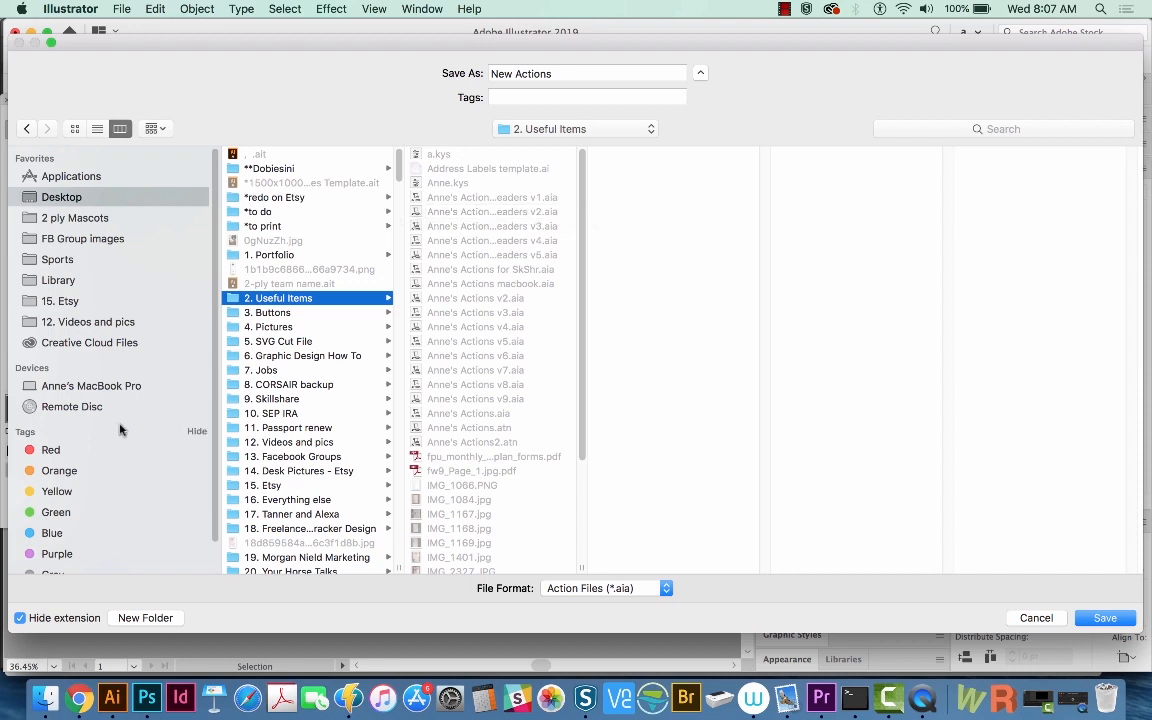
pyautogui.moveTo(448, 340)
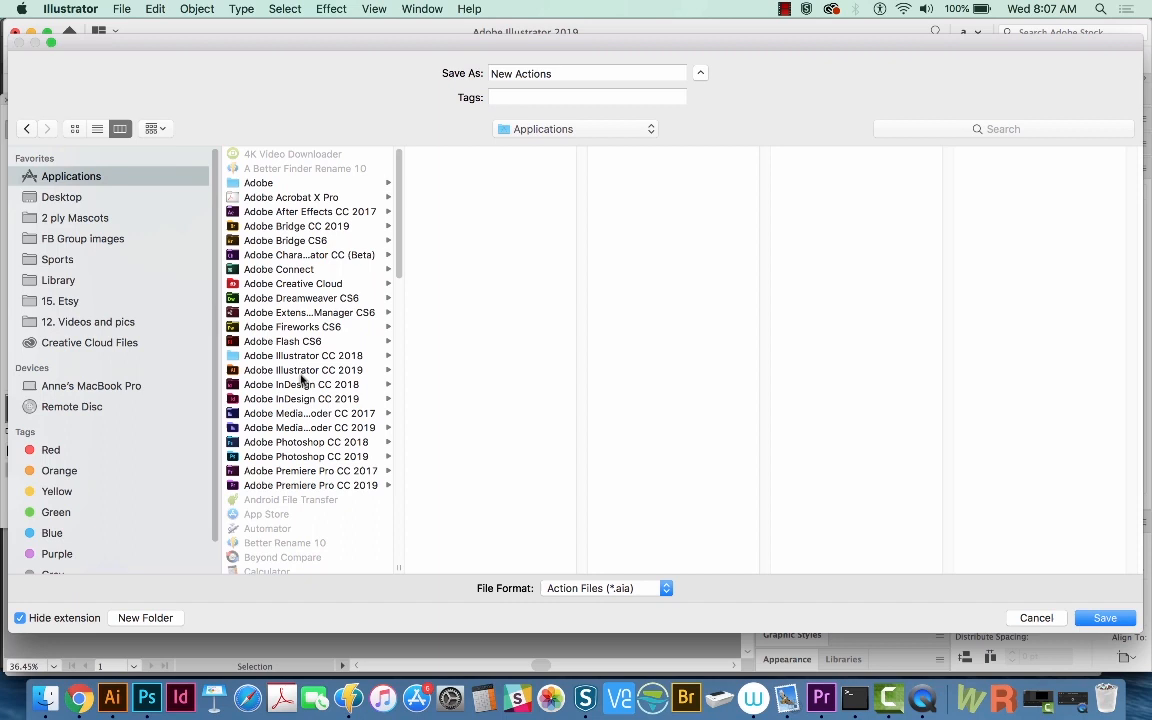
# Navigate the save dialog to Adobe Illustrator CC 2019 > Presets > en_US > Actions
pyautogui.click(304, 370)
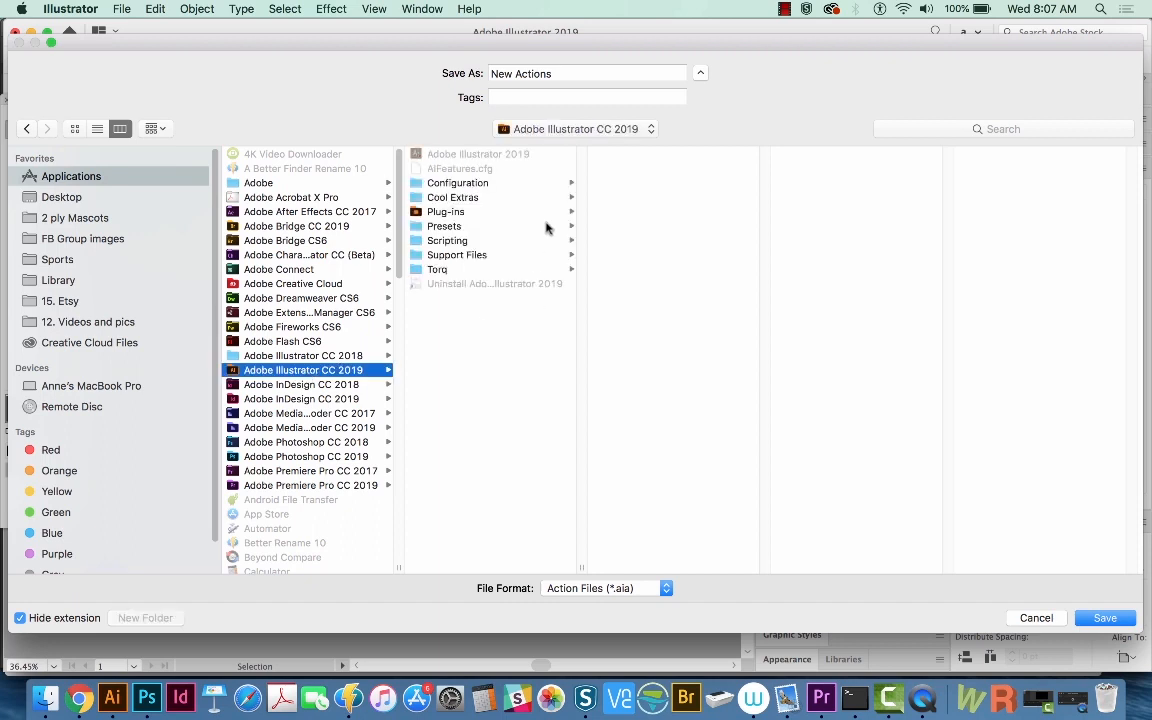
pyautogui.click(444, 224)
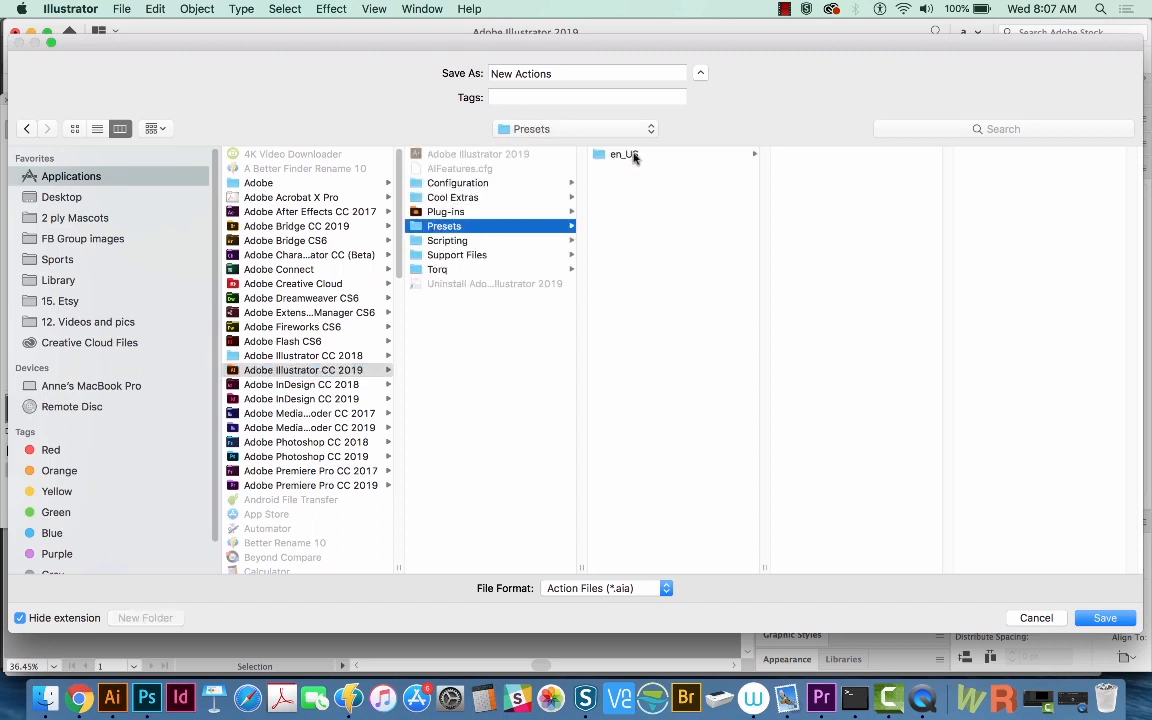
pyautogui.click(624, 154)
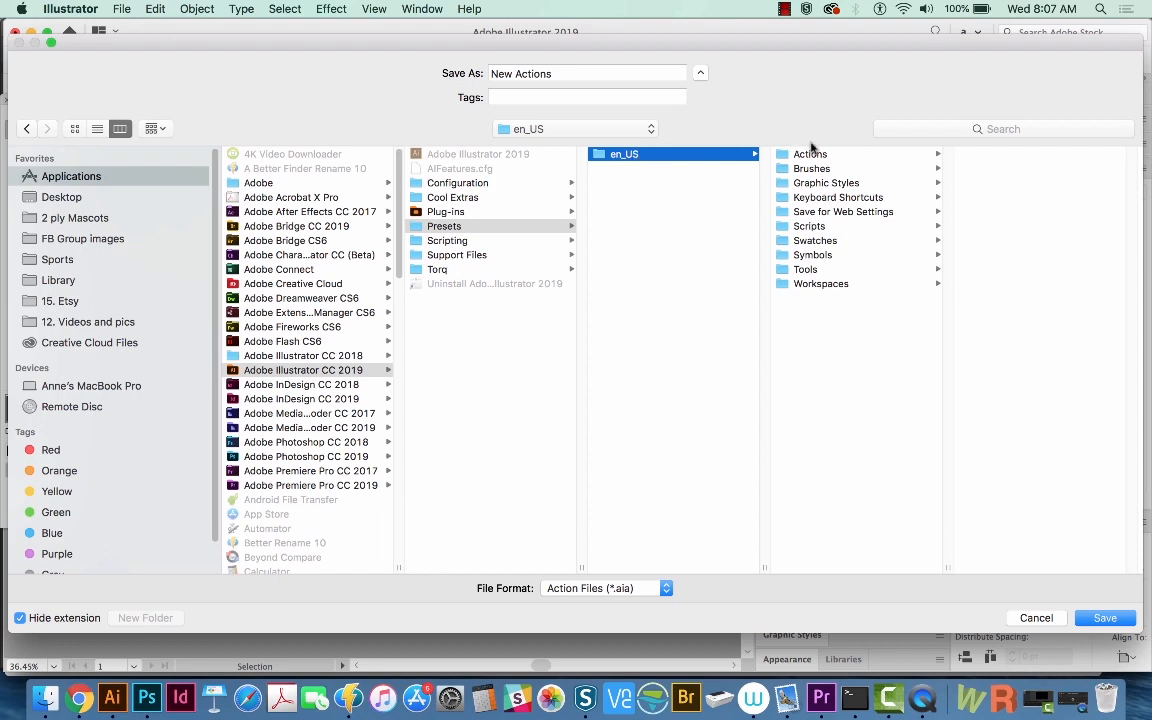
pyautogui.click(810, 154)
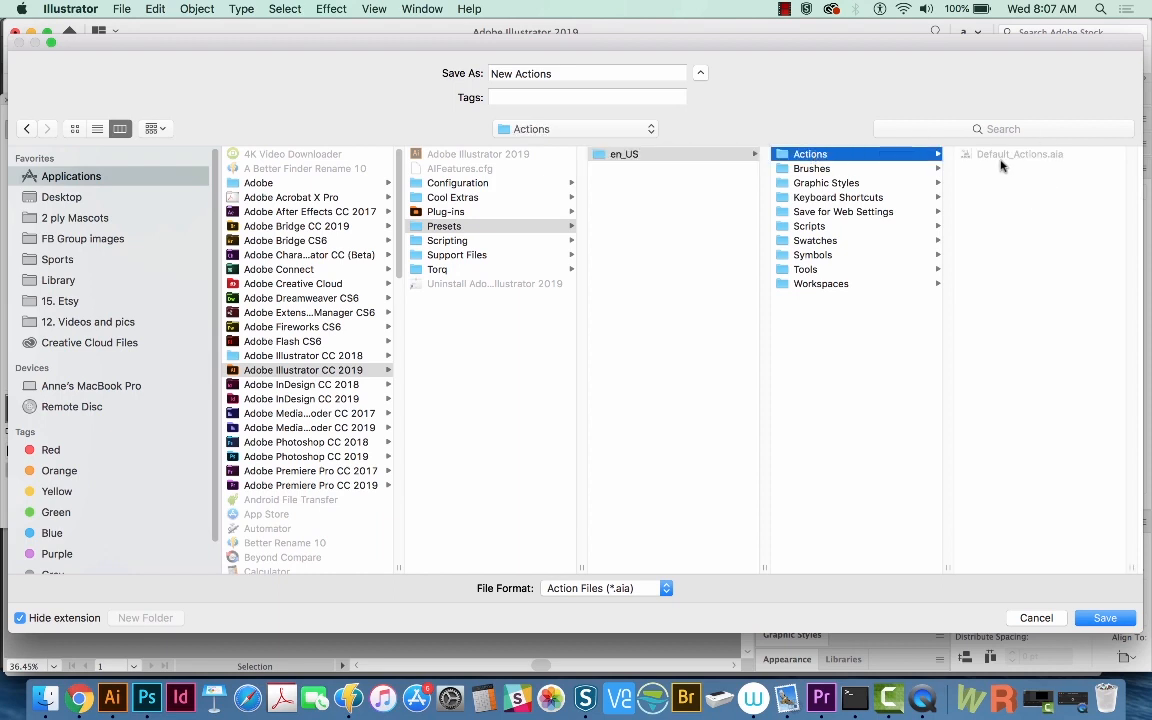
pyautogui.moveTo(978, 454)
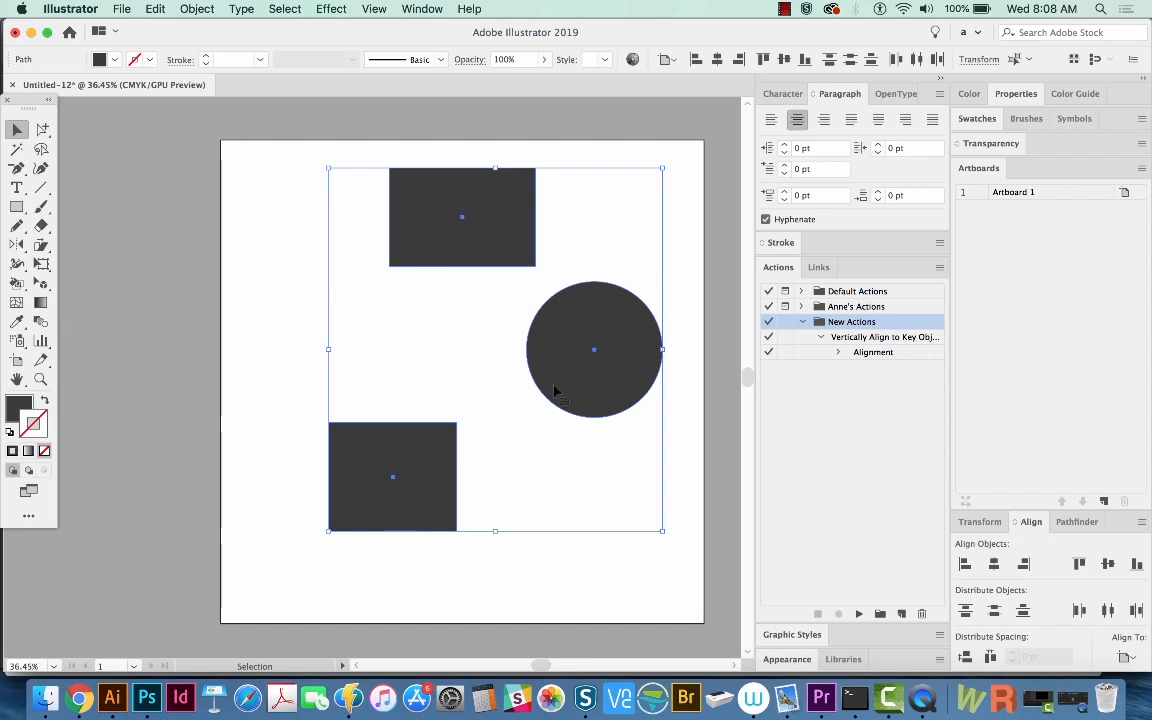
pyautogui.moveTo(592, 320)
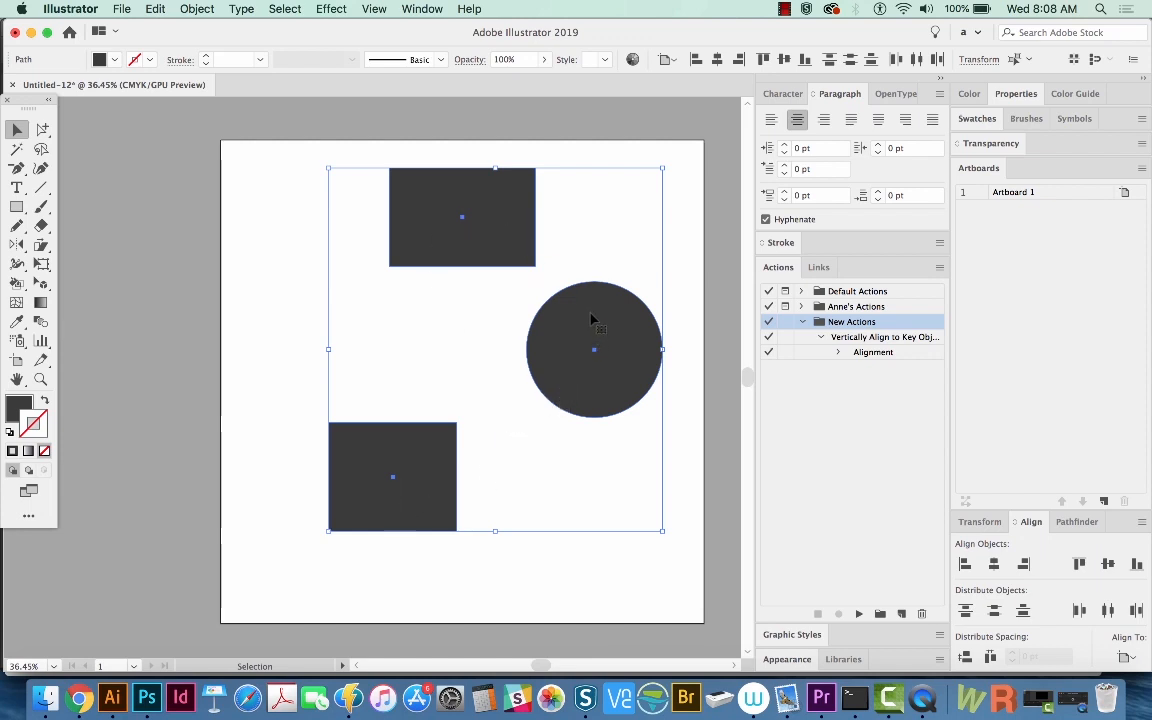
# Make the circle the key object so the action aligns the shapes to it
pyautogui.click(594, 348)
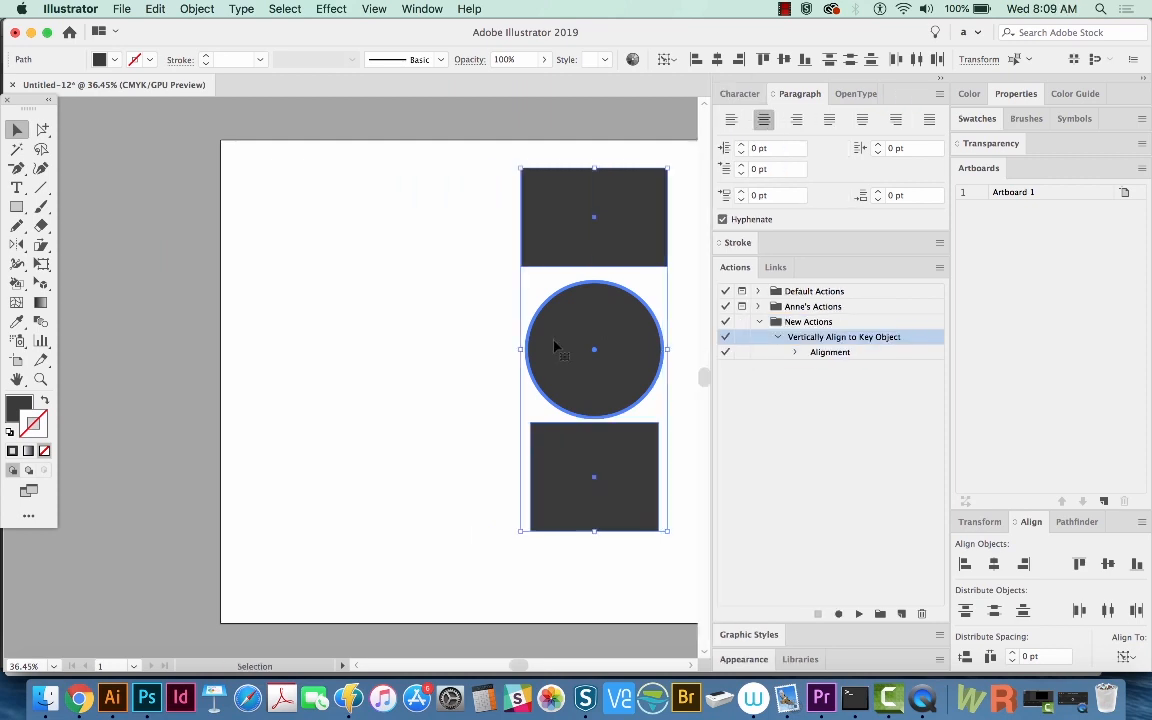
pyautogui.moveTo(564, 332)
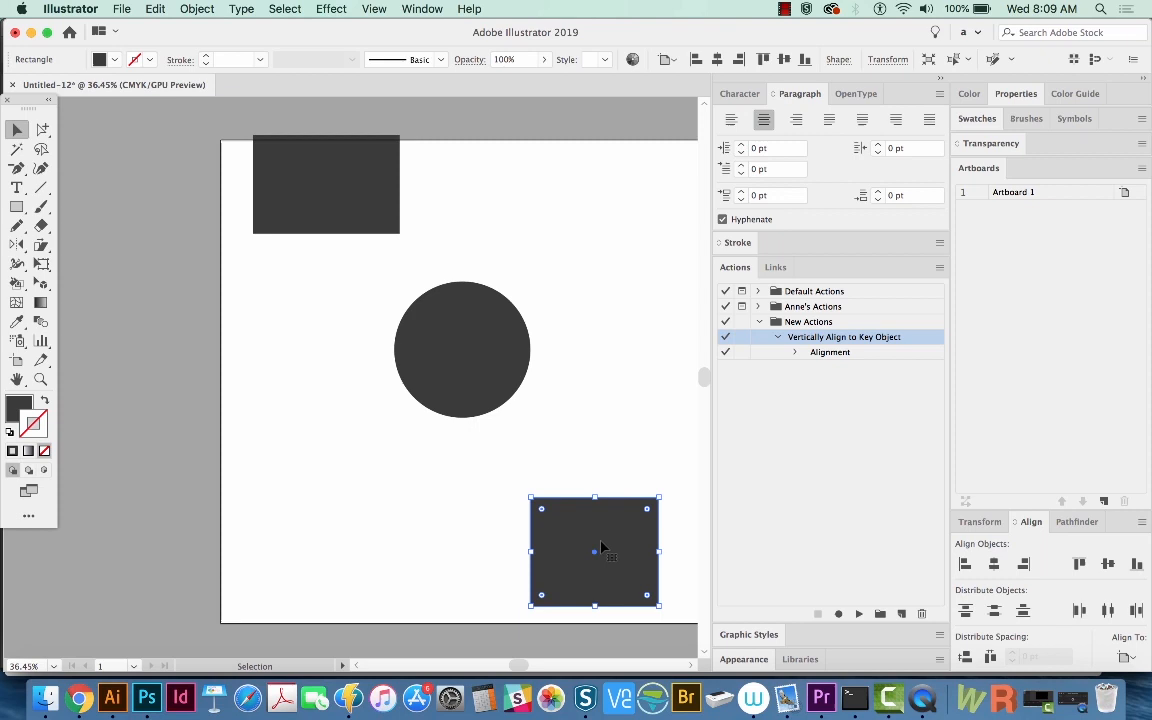
pyautogui.moveTo(668, 156)
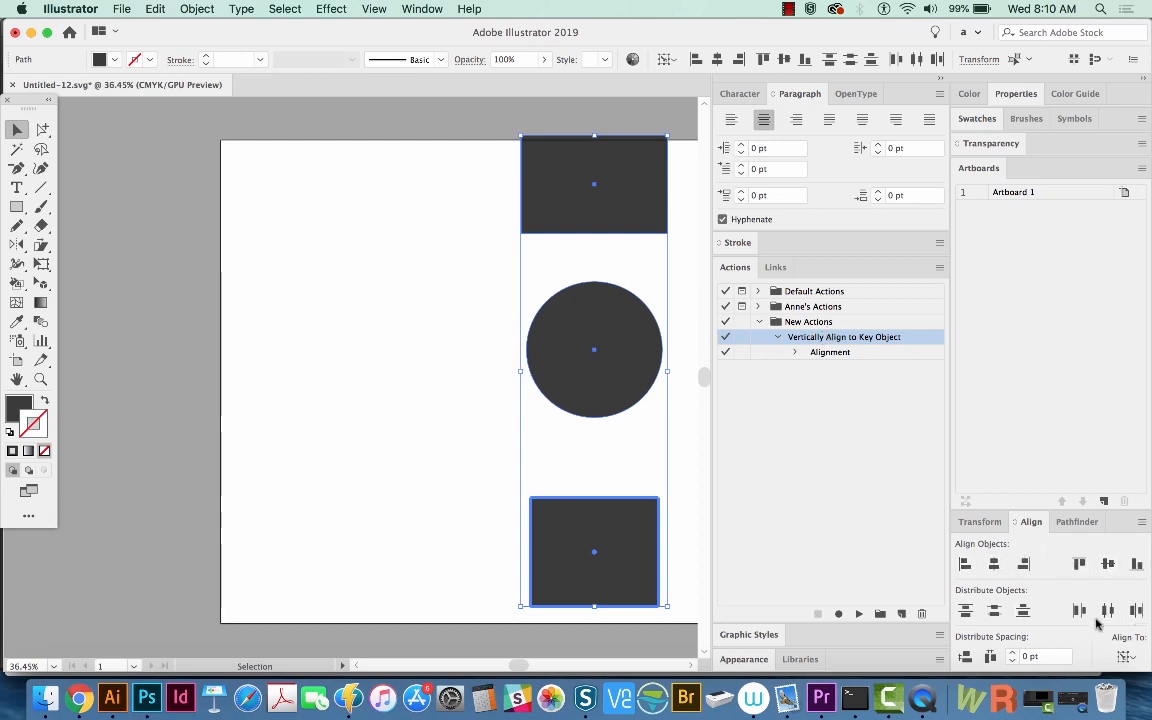
pyautogui.moveTo(878, 448)
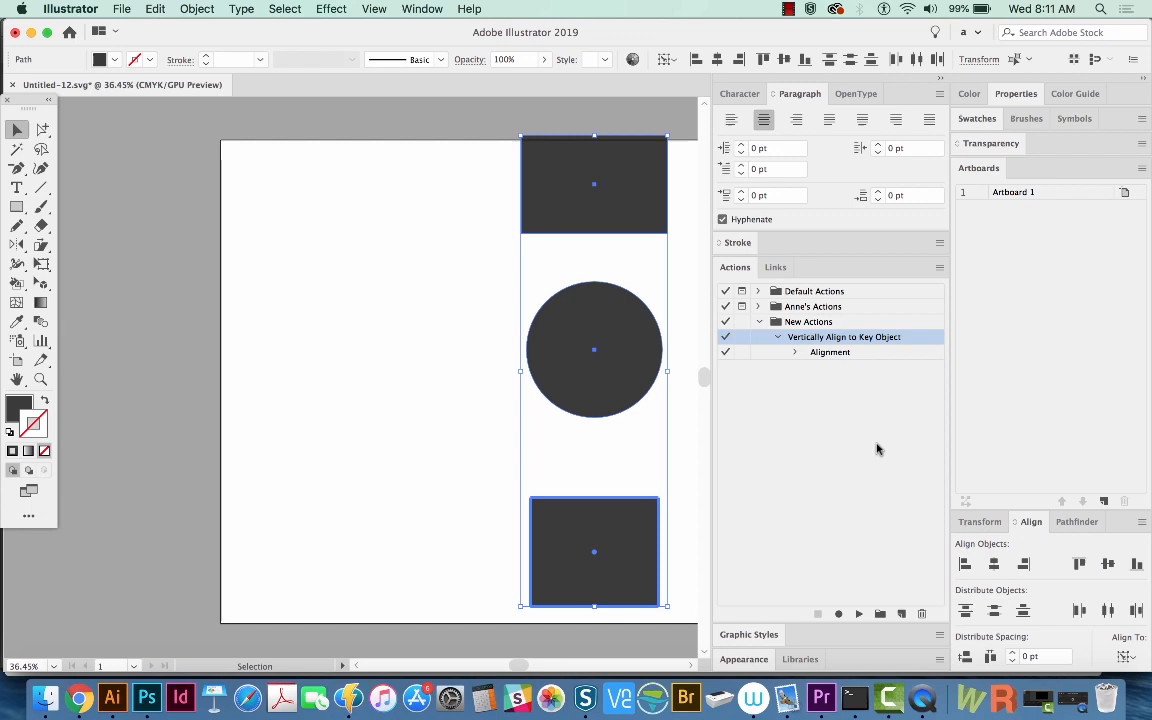
pyautogui.moveTo(808, 424)
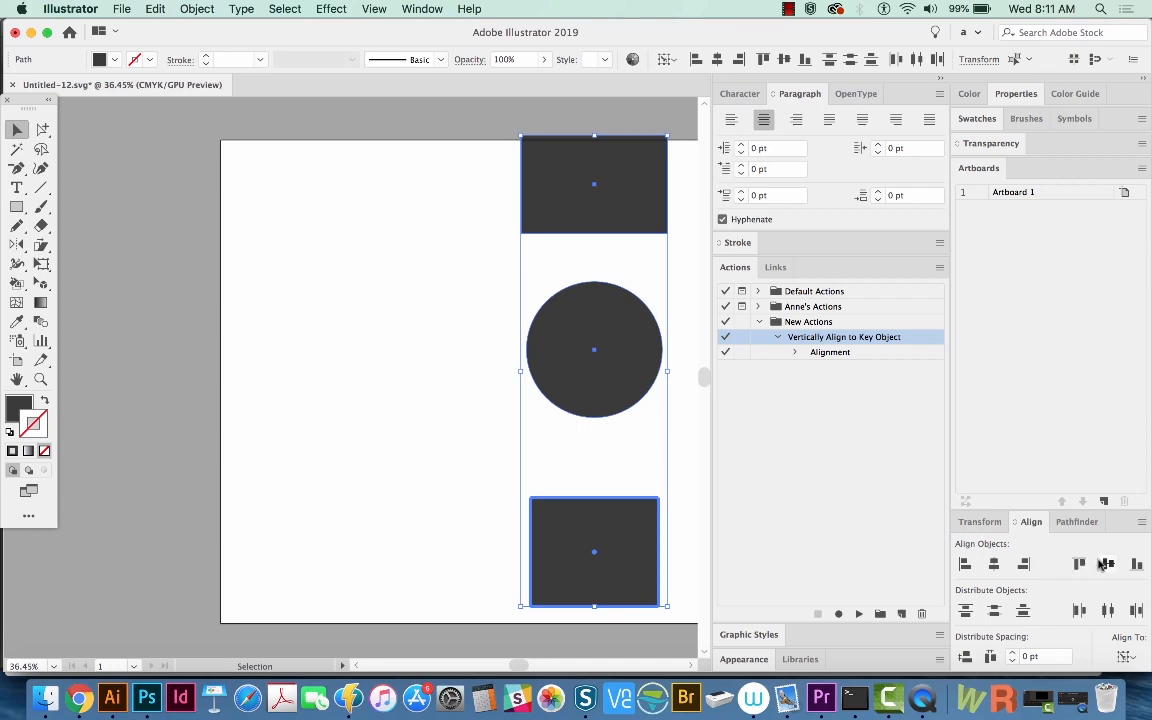
pyautogui.moveTo(1108, 564)
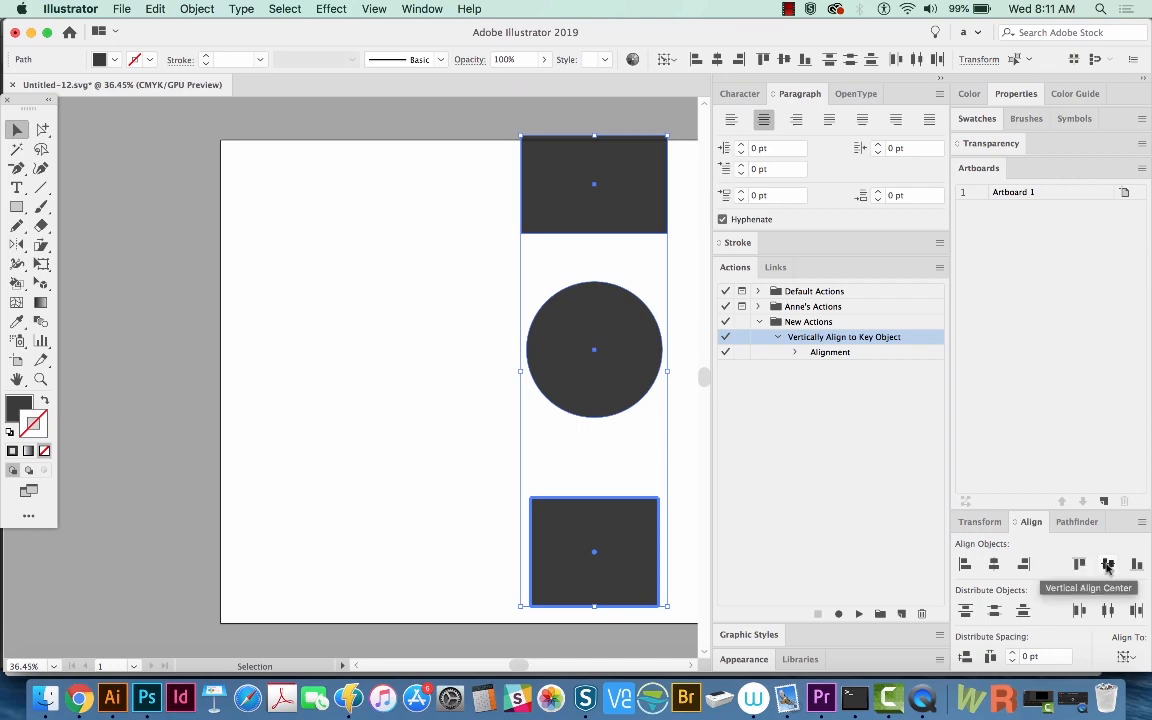